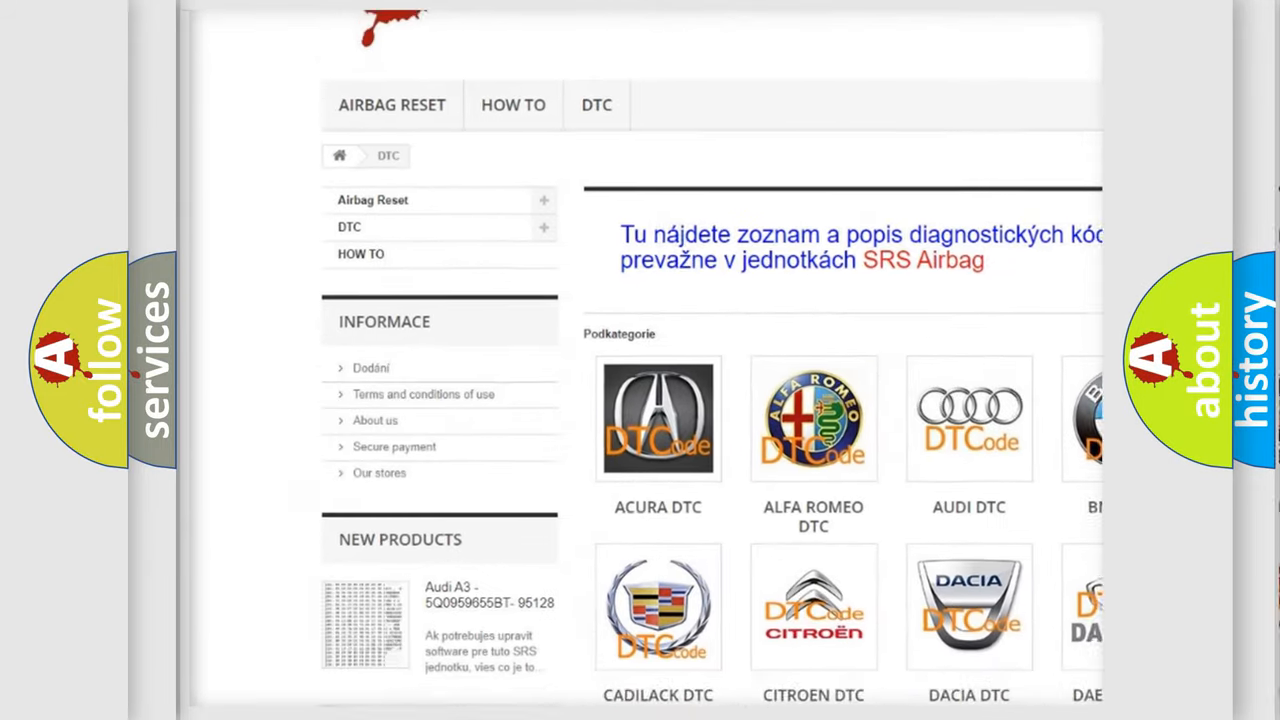
pyautogui.scroll(-3)
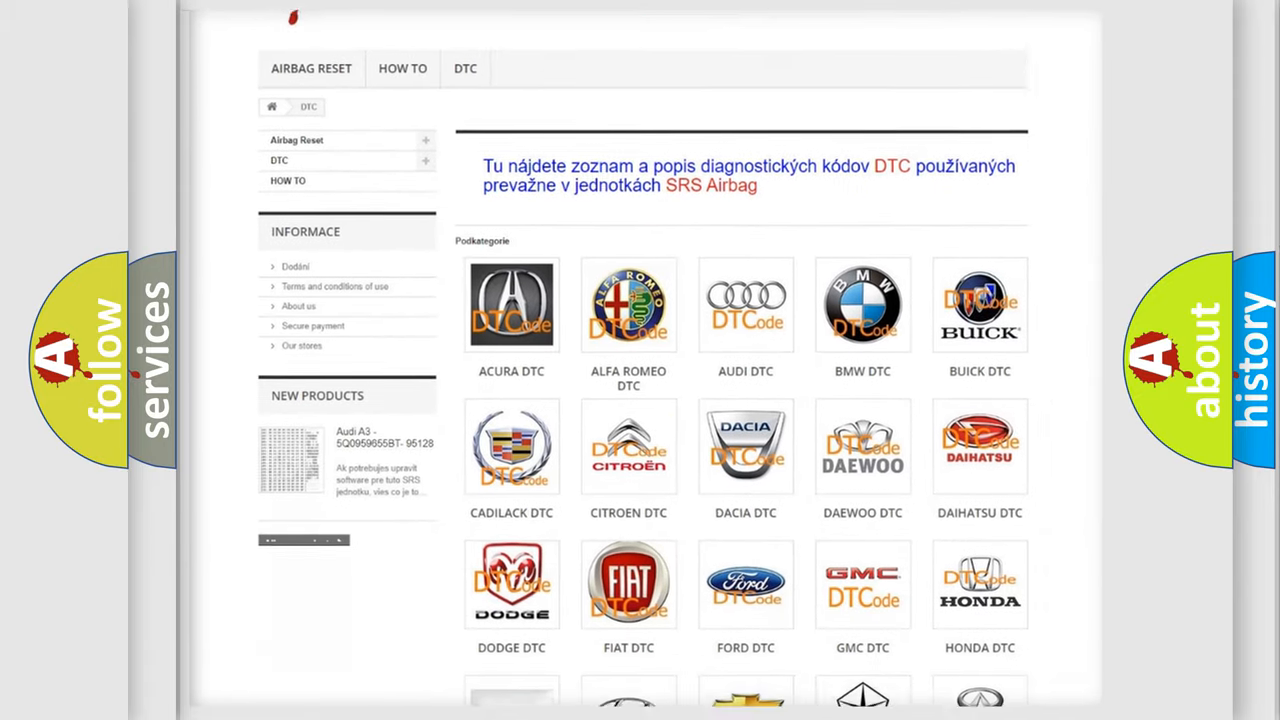
pyautogui.scroll(-3)
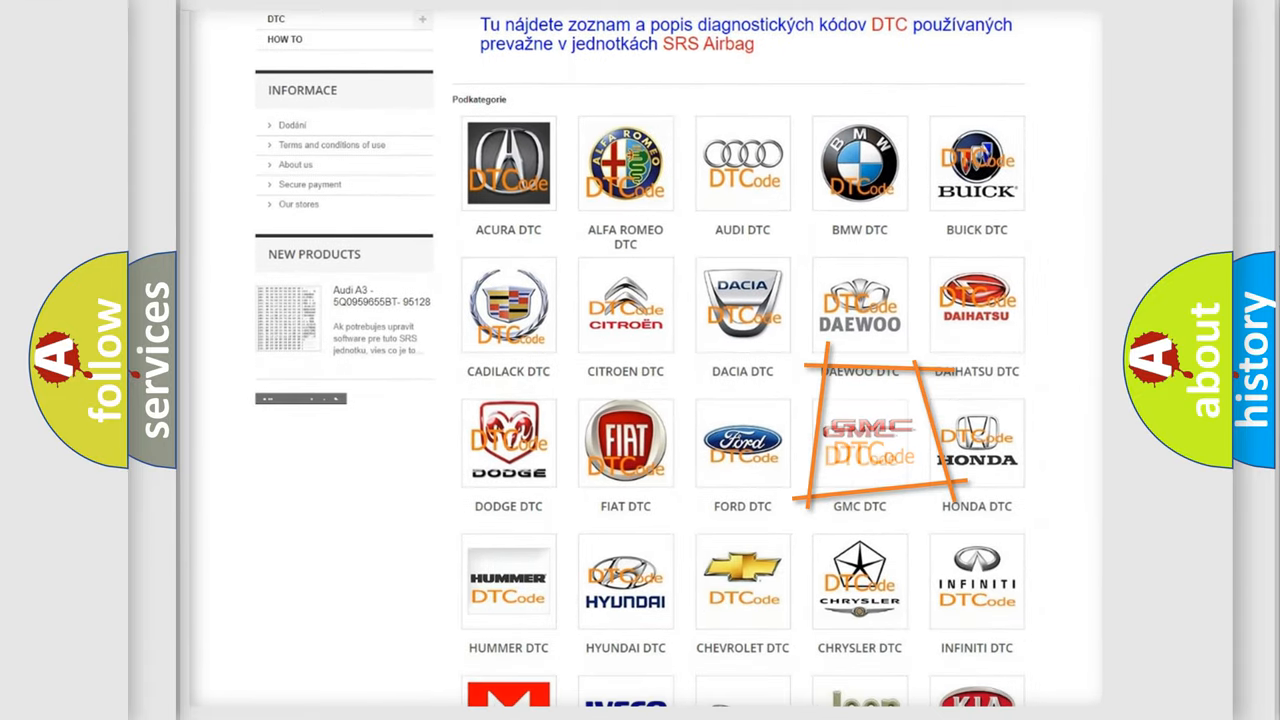